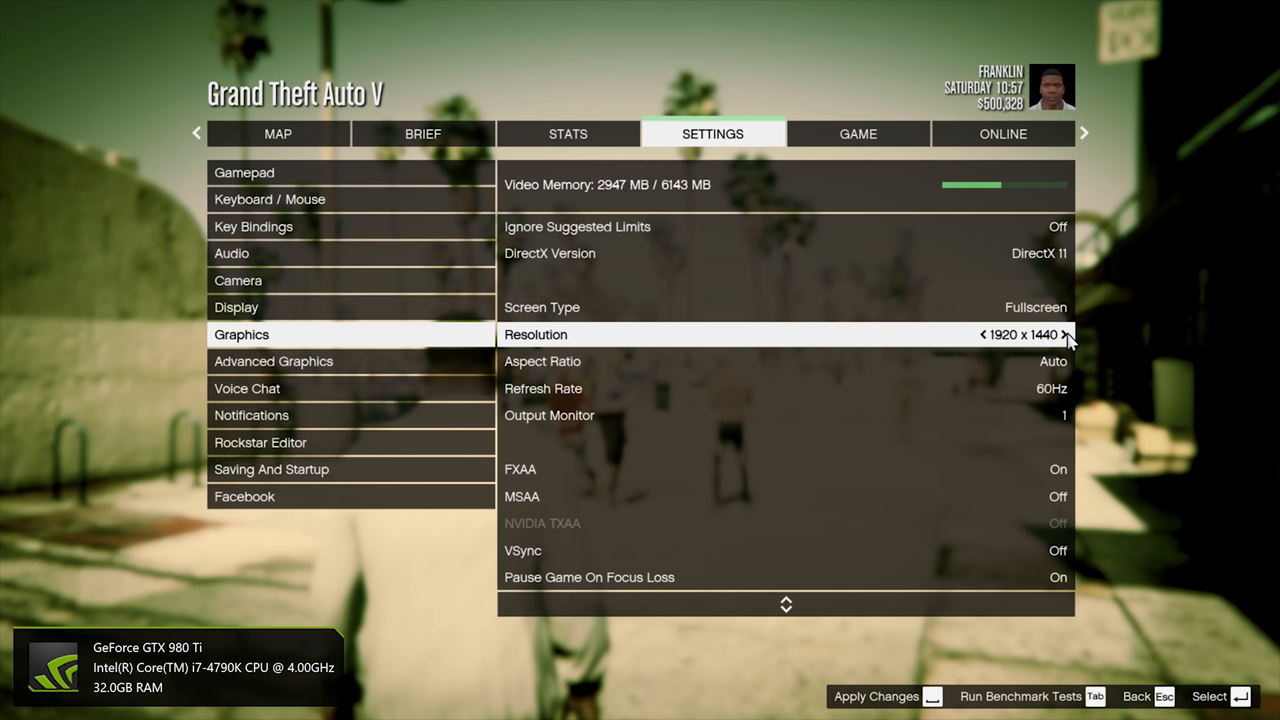
Step: Raise the GTA V resolution to 3840 x 2160 and lower MSAA to X2
{"action": "left_click", "coordinate": [1068, 334]}
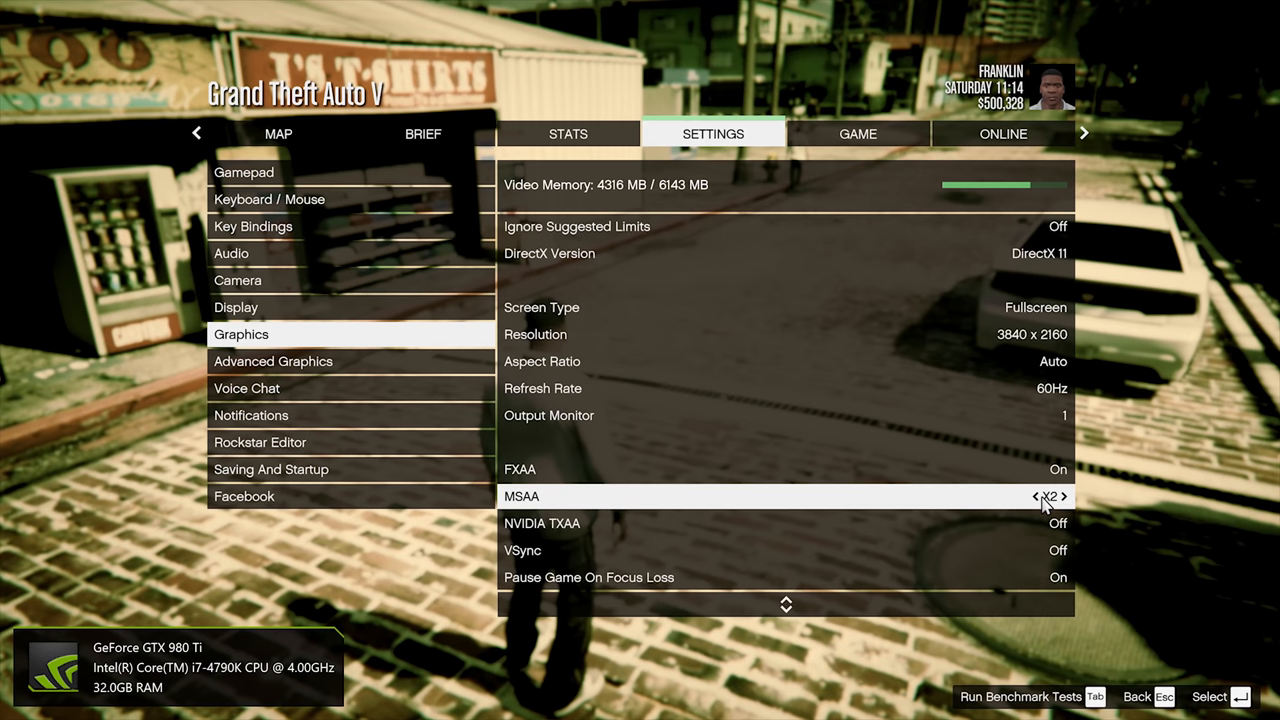
{"action": "left_click", "coordinate": [1032, 496]}
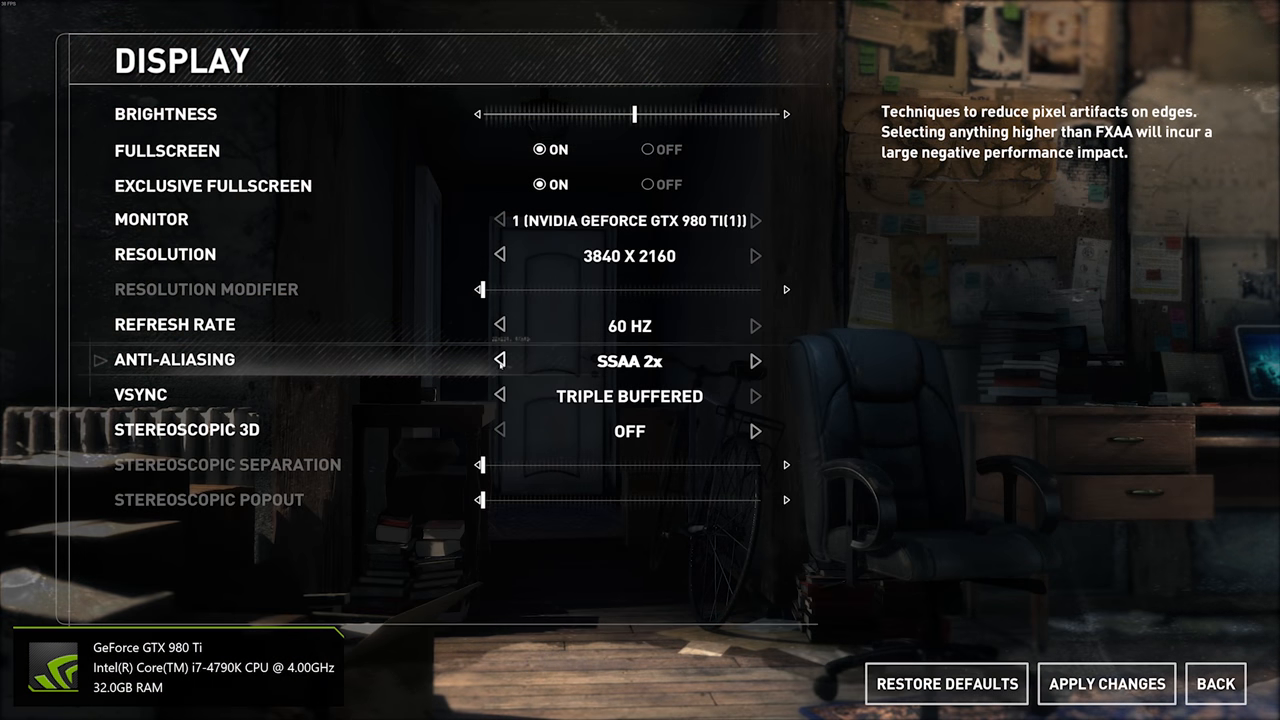
Step: Apply 3840 x 2160 resolution with SSAA 2x anti-aliasing in the display settings
{"action": "left_click", "coordinate": [500, 361]}
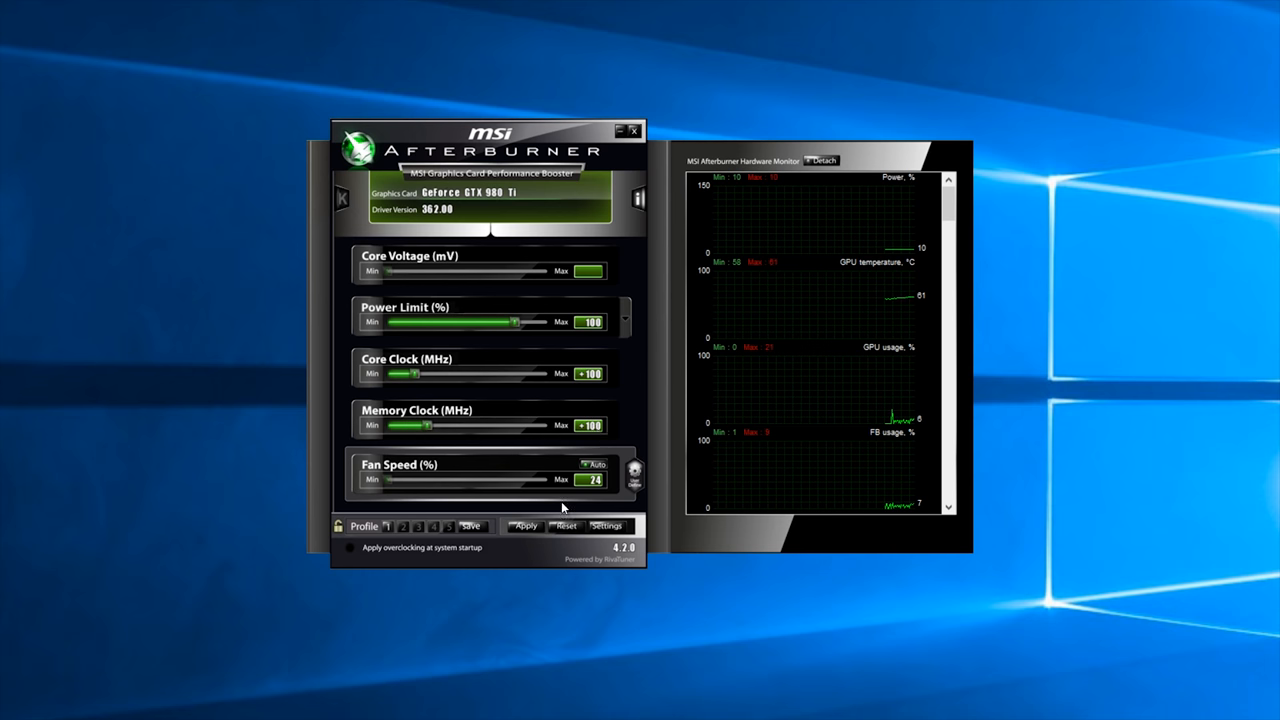
Step: Apply the overclock settings to the graphics card
{"action": "left_click", "coordinate": [470, 526]}
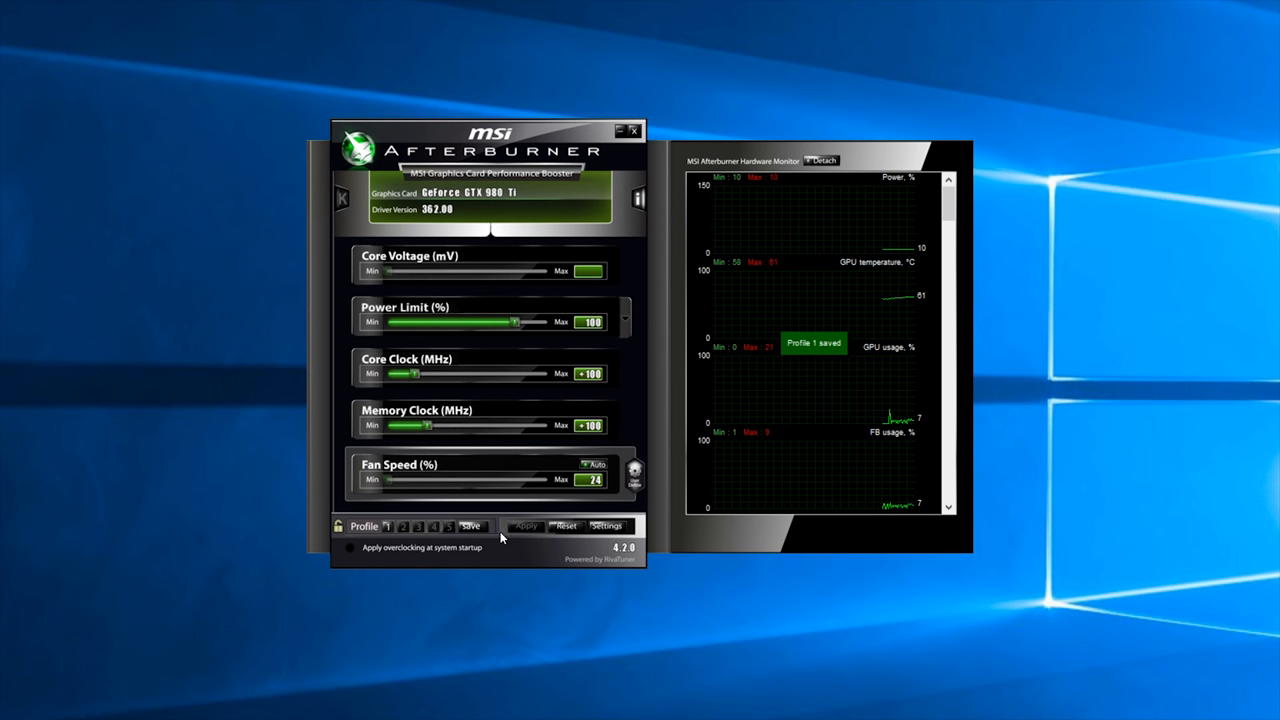